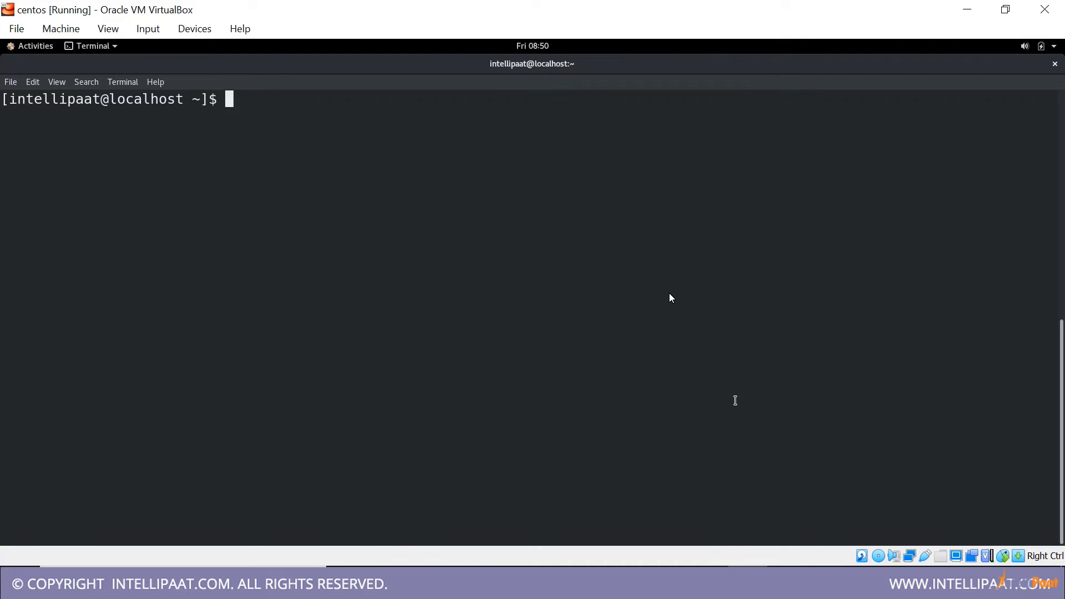
- Enter the nano command at the CentOS shell prompt, without a file name yet
{"action": "type", "text": "nano"}
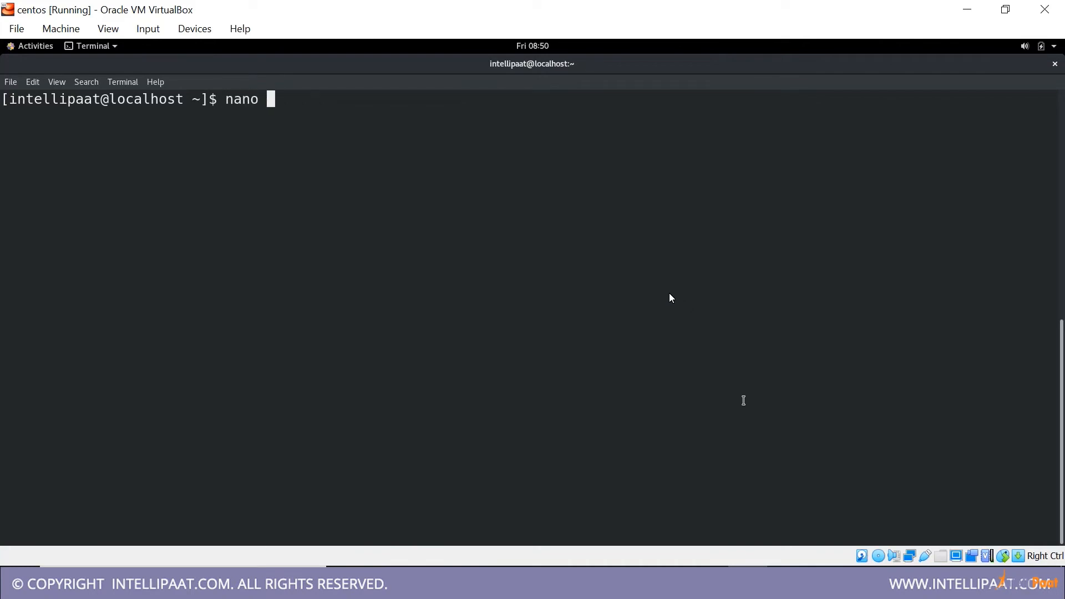
- Create 1.sh in nano with a #!/bin/bash shebang line and save it with Ctrl+O
{"action": "type", "text": "1.sh"}
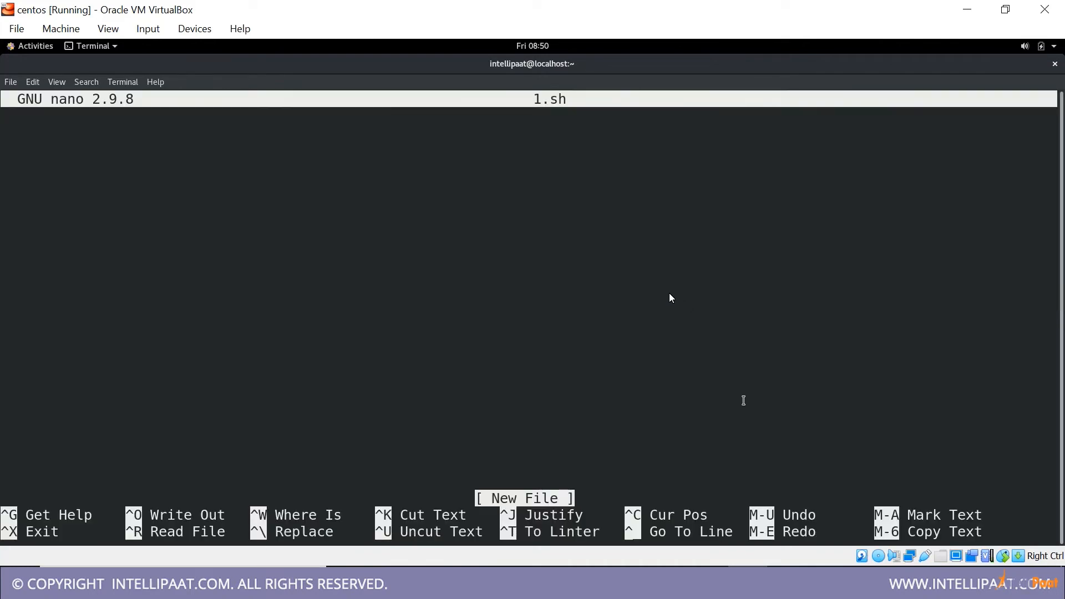
{"action": "type", "text": "#!"}
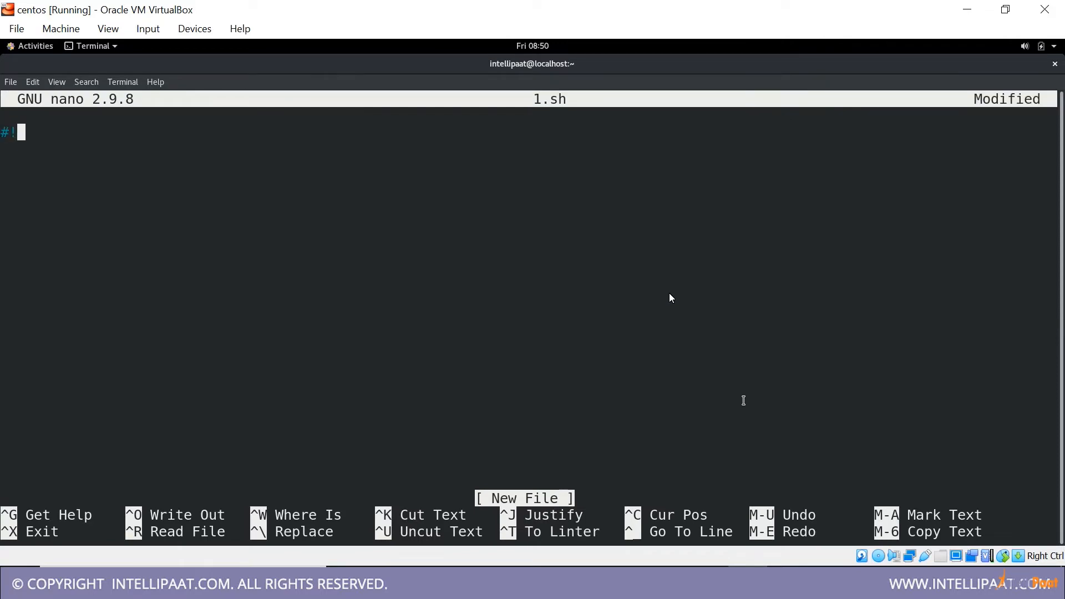
{"action": "type", "text": "/bin/"}
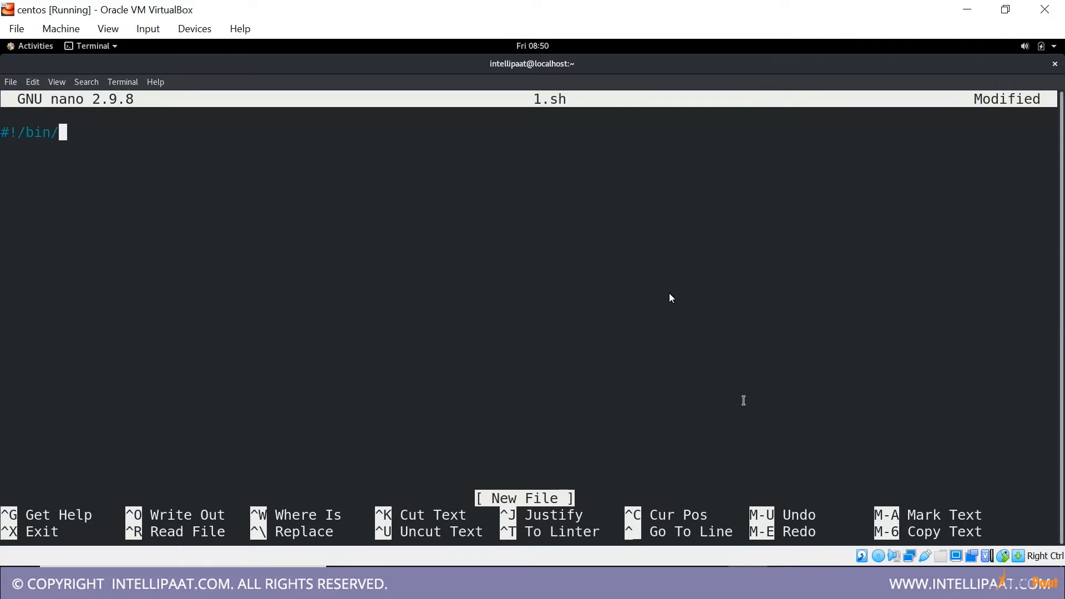
{"action": "type", "text": "bash"}
{"action": "type", "text": "echo 'Hello How are you'"}
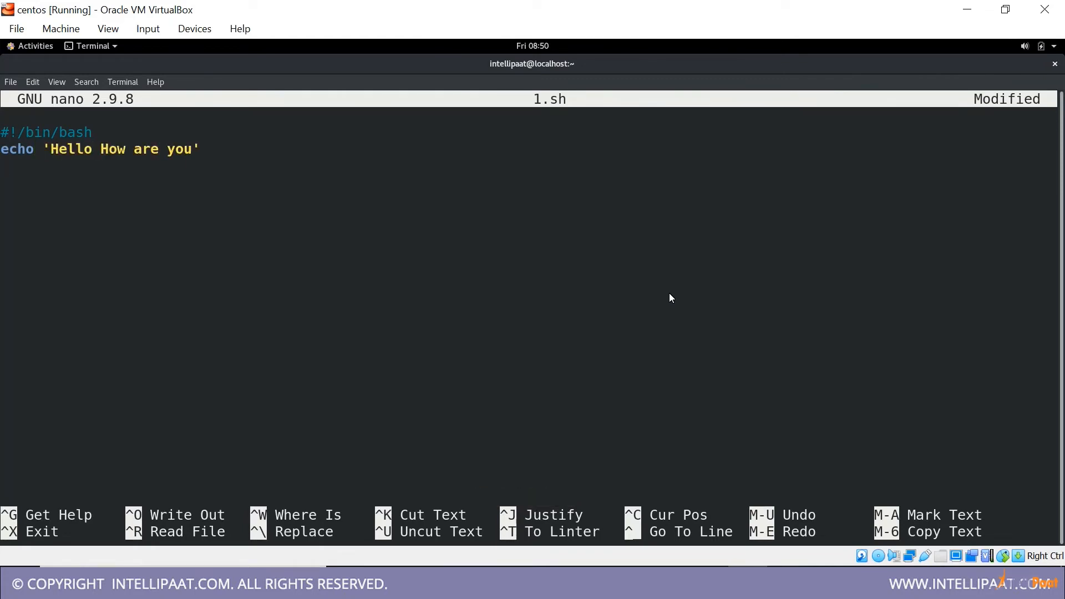
{"action": "key", "text": "ctrl+o"}
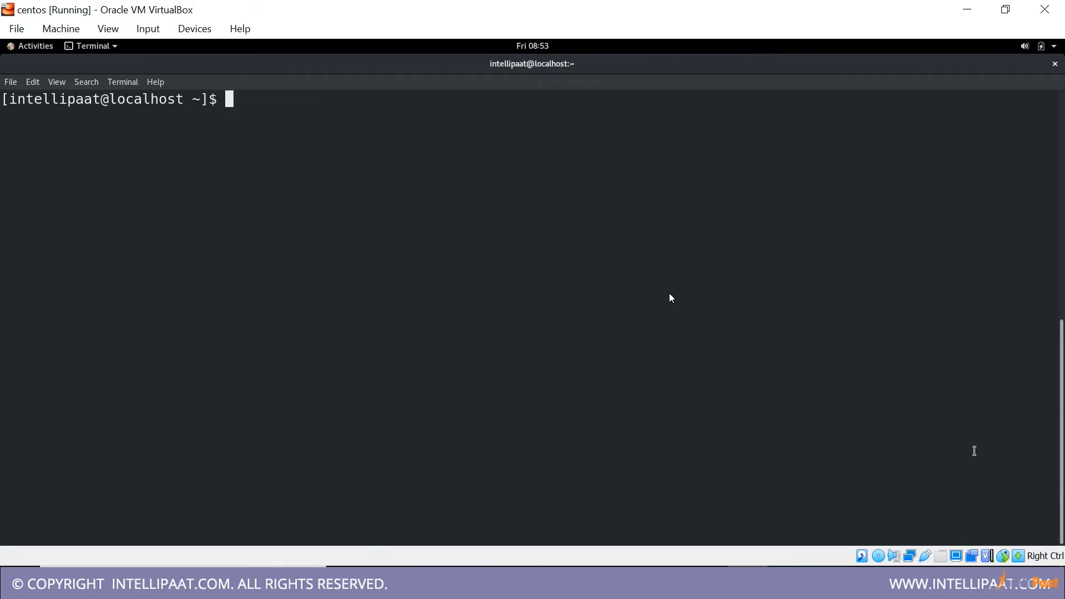
- Write a second script 2.sh in nano with an echo line and save it
{"action": "type", "text": "nano 2."}
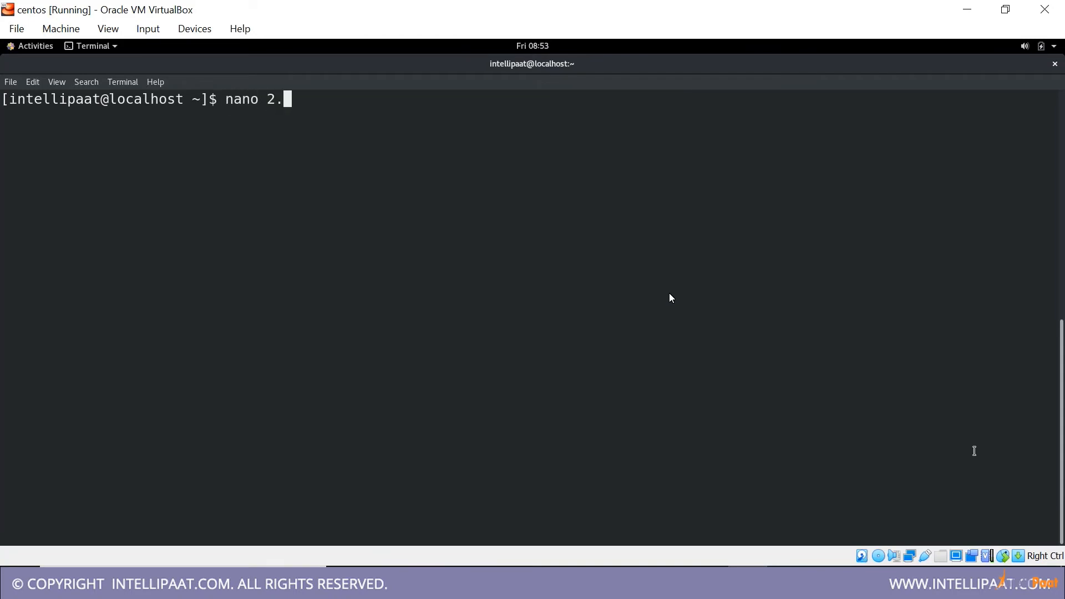
{"action": "type", "text": "txt"}
{"action": "type", "text": "echo"}
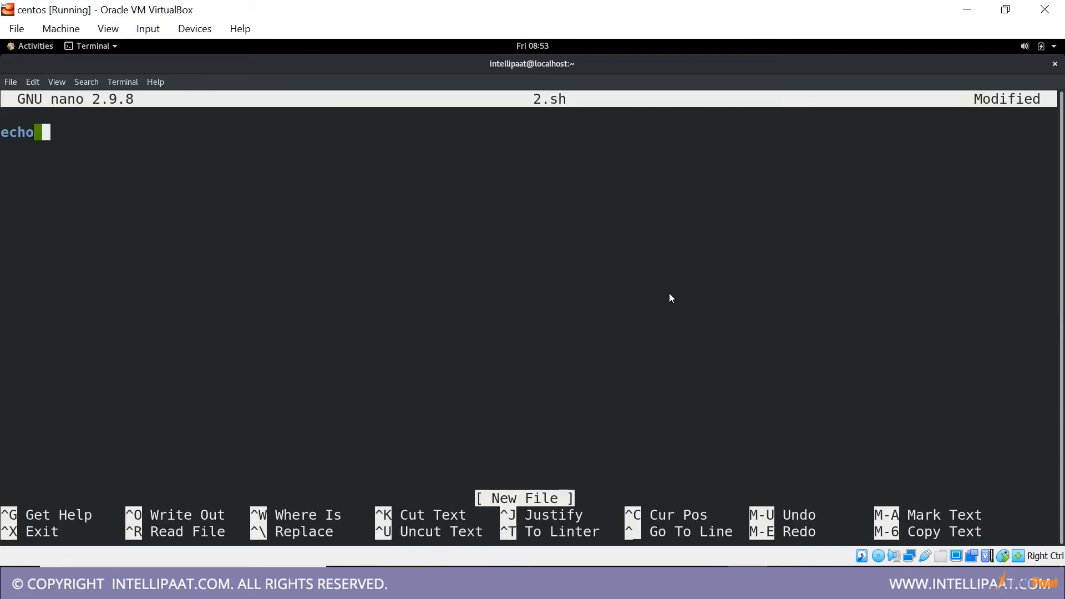
{"action": "key", "text": "ctrl+o"}
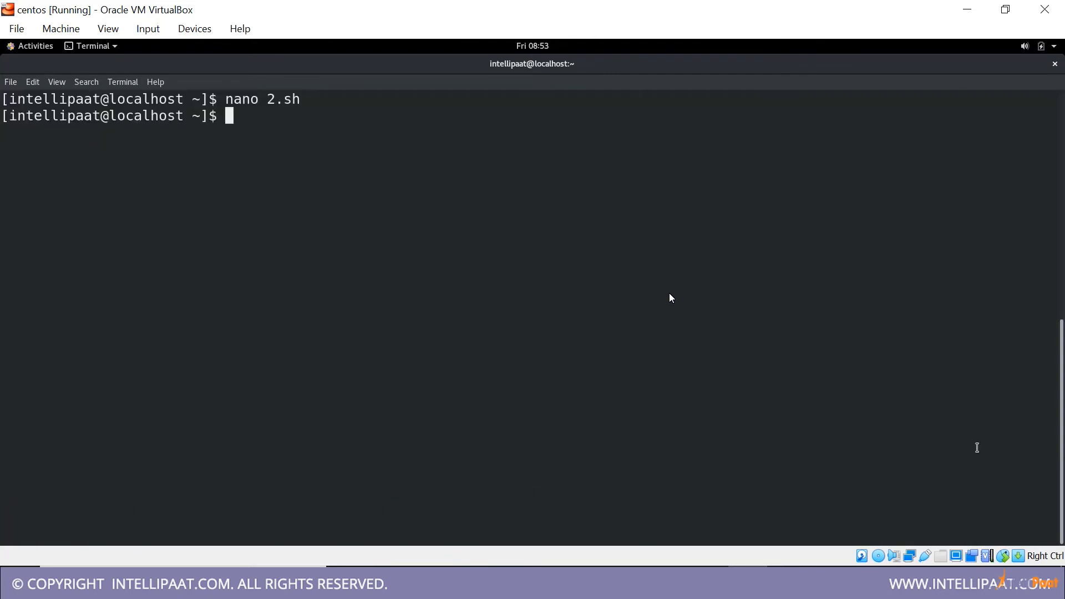
- List the home directory showing 1.sh and 2.sh, then begin the sh 2.sh command
{"action": "type", "text": "ls"}
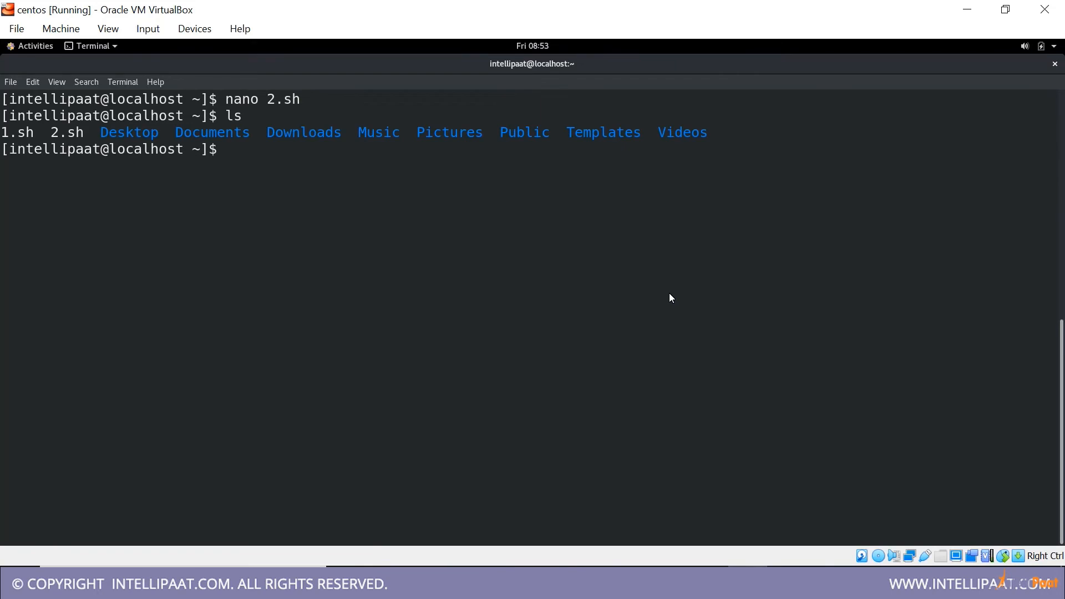
{"action": "type", "text": "sh 2.h"}
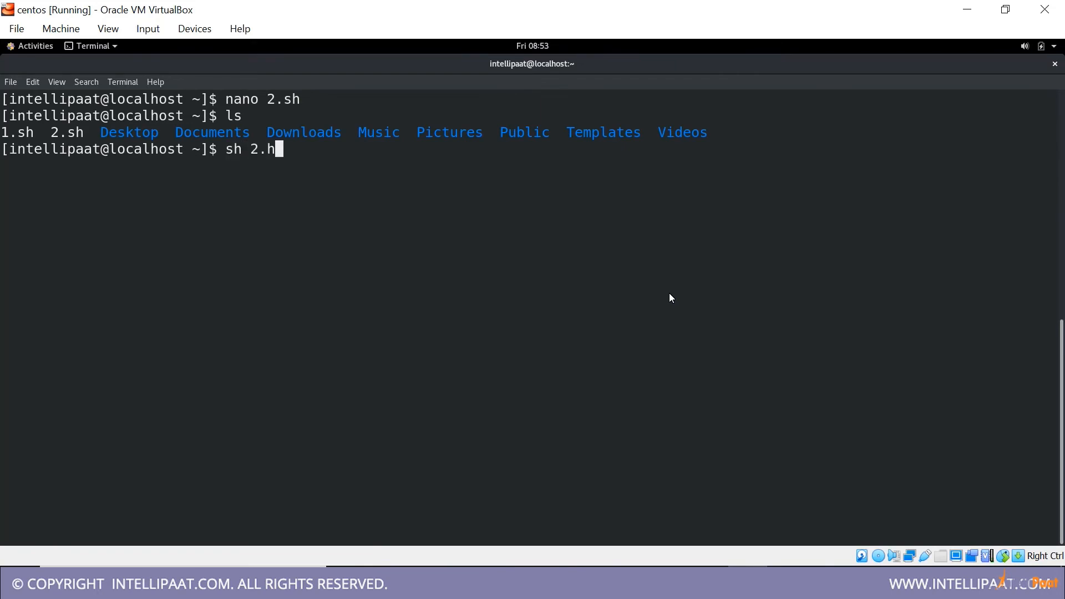